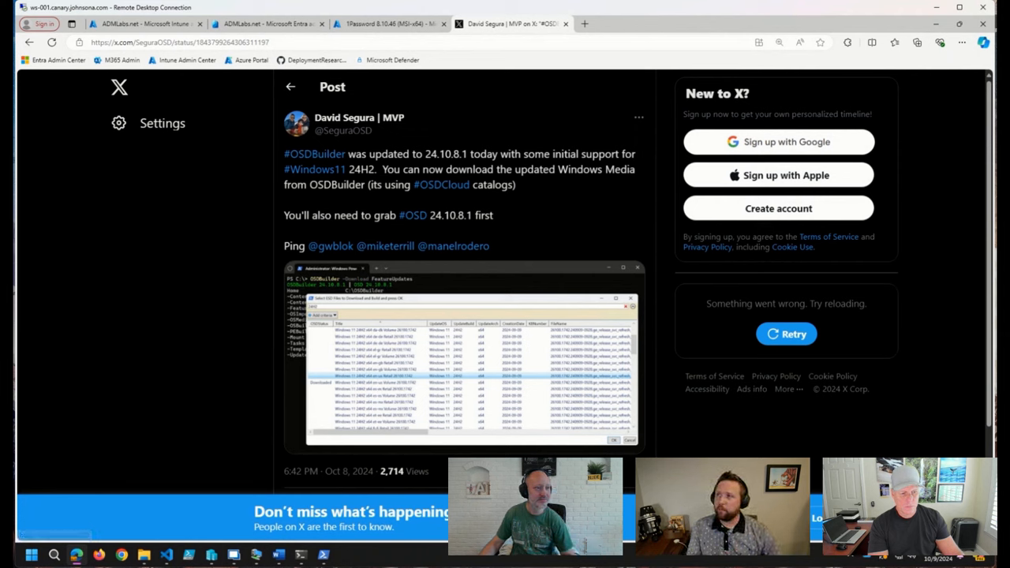
{"action": "mouse_move", "coordinate": [79, 23]}
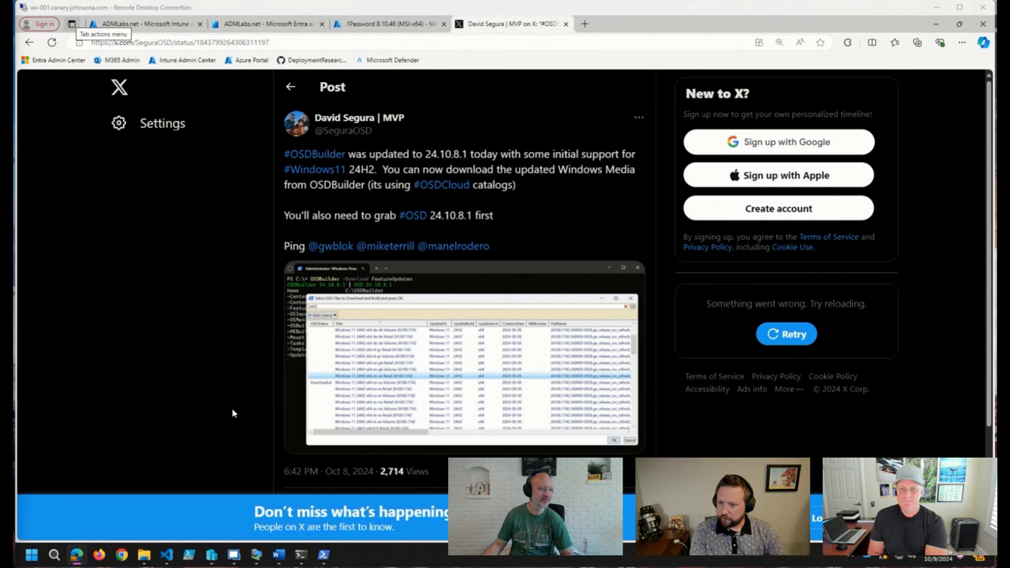
Read the 'App Blocked' article's six hidden policies down to Shared Device Mode via Intune
{"action": "left_click", "coordinate": [585, 24]}
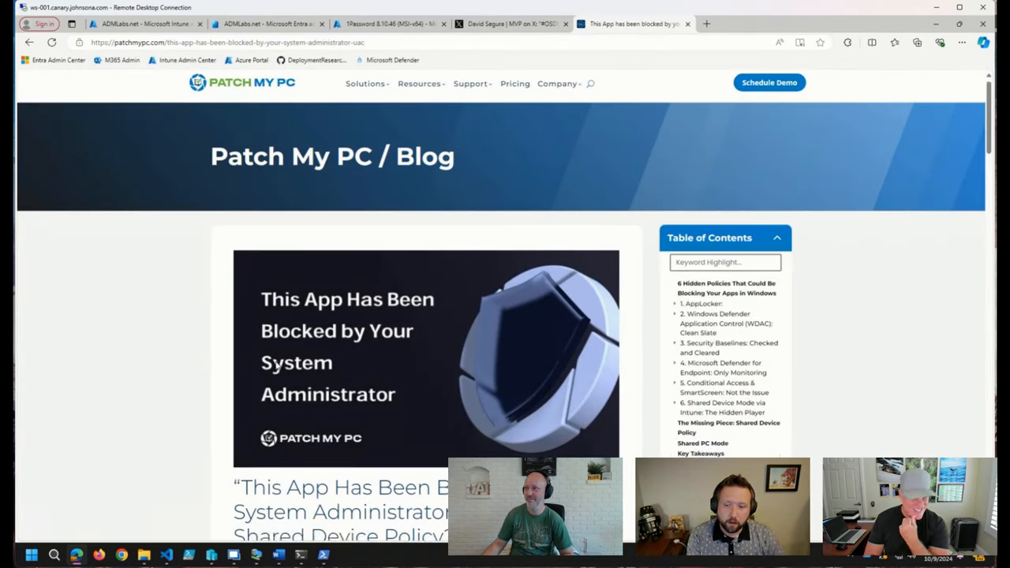
{"action": "scroll", "scroll_direction": "down", "scroll_amount": 3}
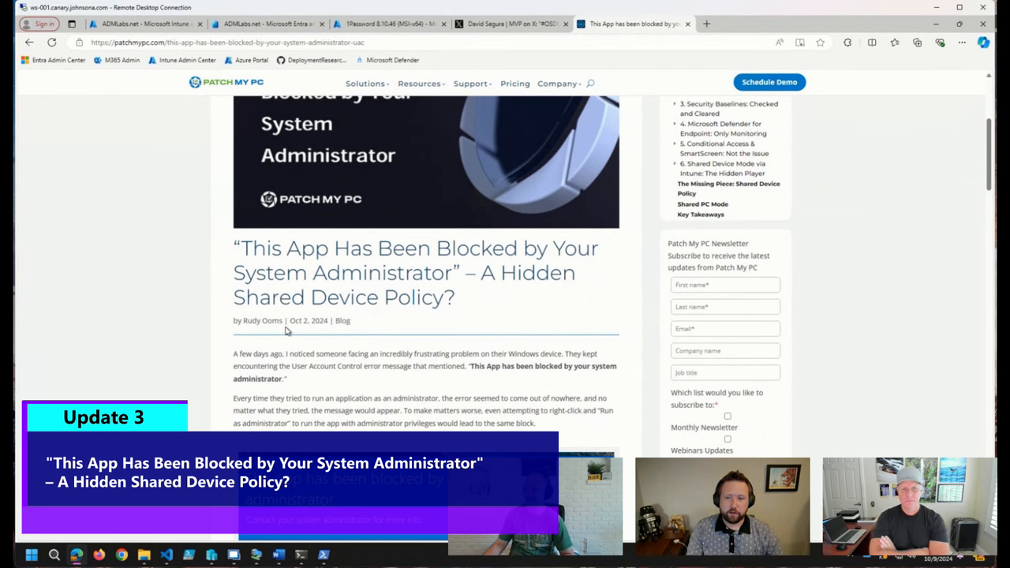
{"action": "scroll", "scroll_direction": "down", "scroll_amount": 3}
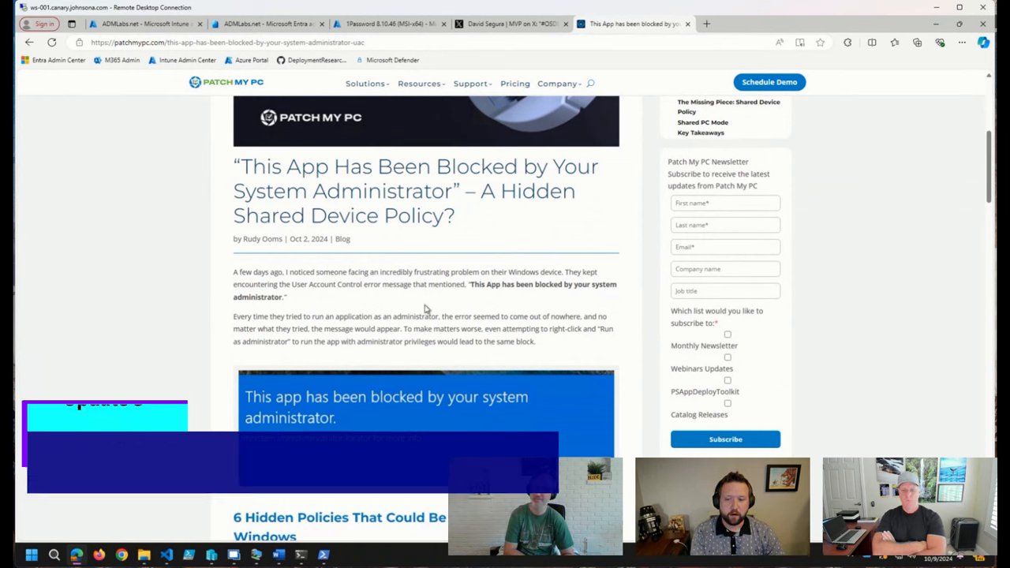
{"action": "scroll", "scroll_direction": "down", "scroll_amount": 3}
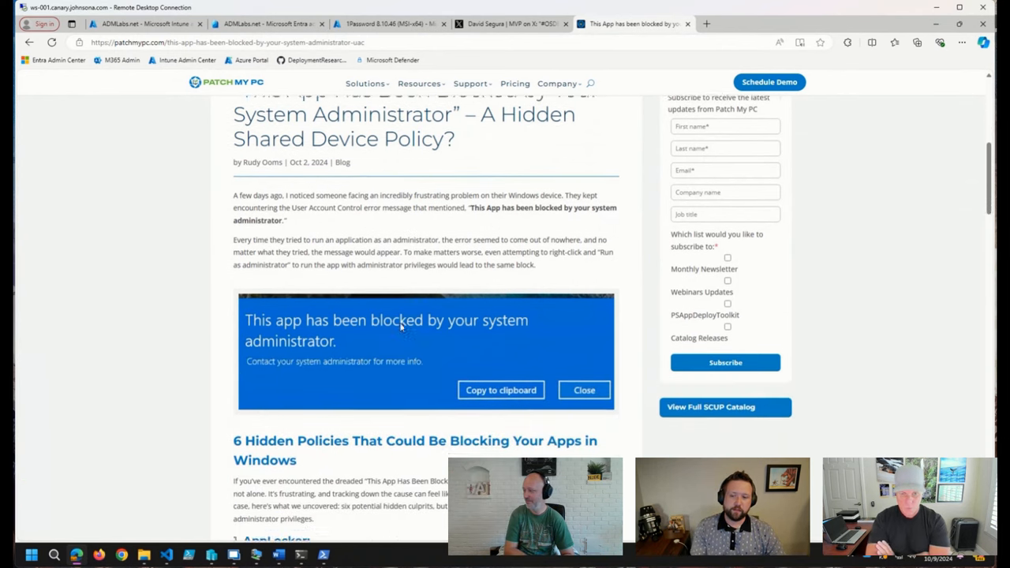
{"action": "scroll", "scroll_direction": "down", "scroll_amount": 3}
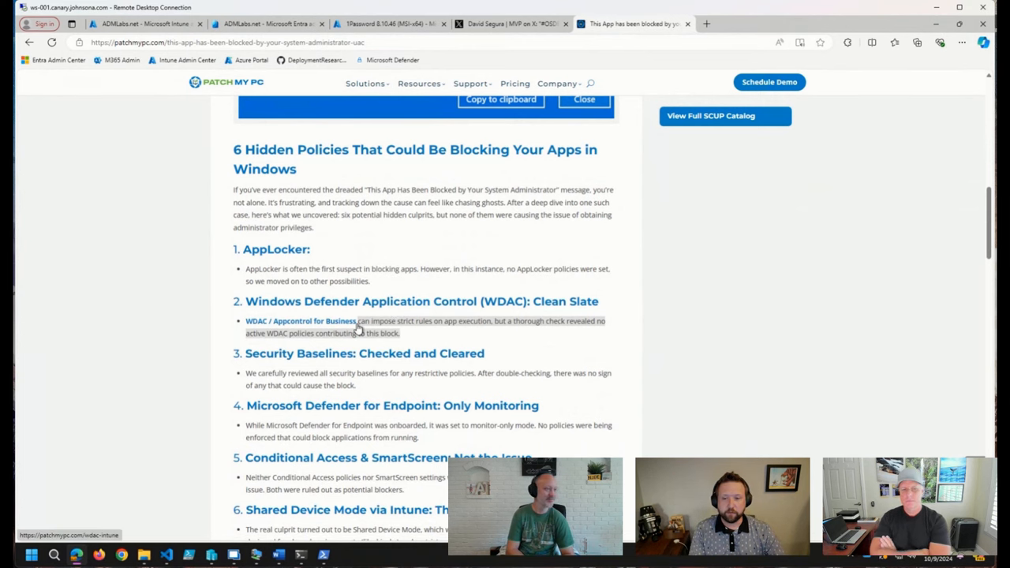
{"action": "scroll", "scroll_direction": "down", "scroll_amount": 3}
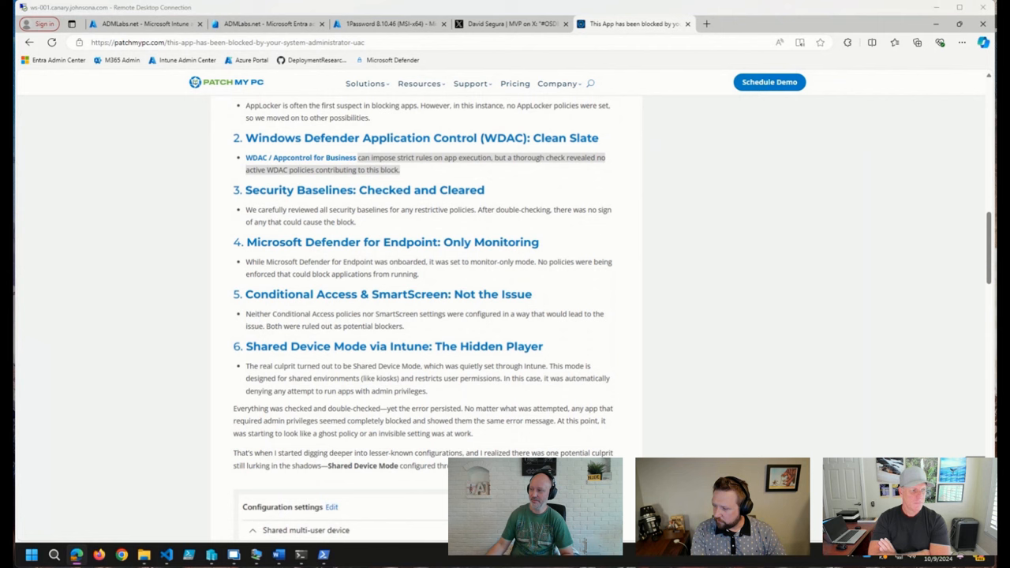
{"action": "mouse_move", "coordinate": [584, 391]}
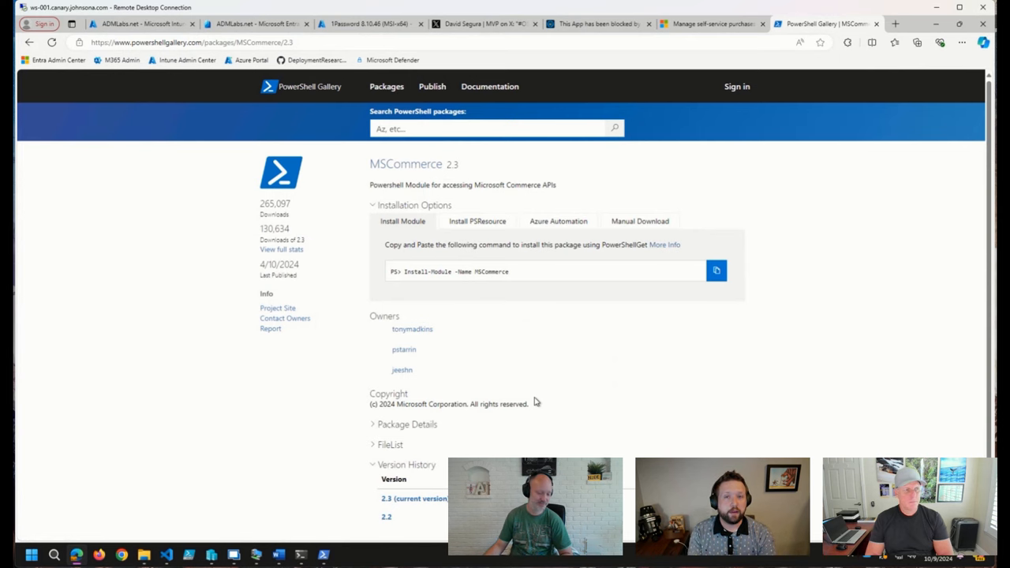
{"action": "mouse_move", "coordinate": [711, 35]}
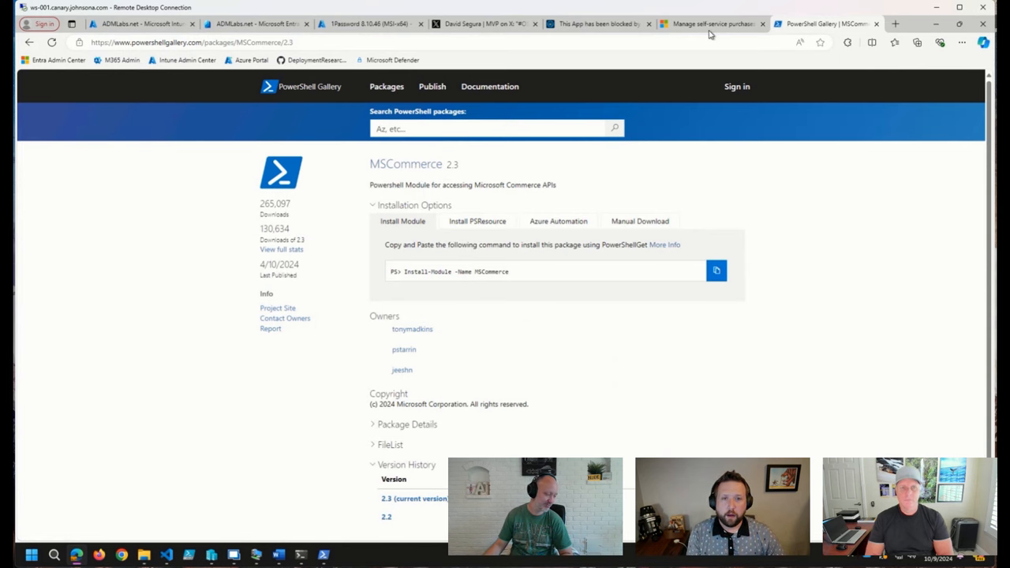
Follow the self-service purchases guide's Org settings link to the Microsoft sign-in page
{"action": "left_click", "coordinate": [710, 24]}
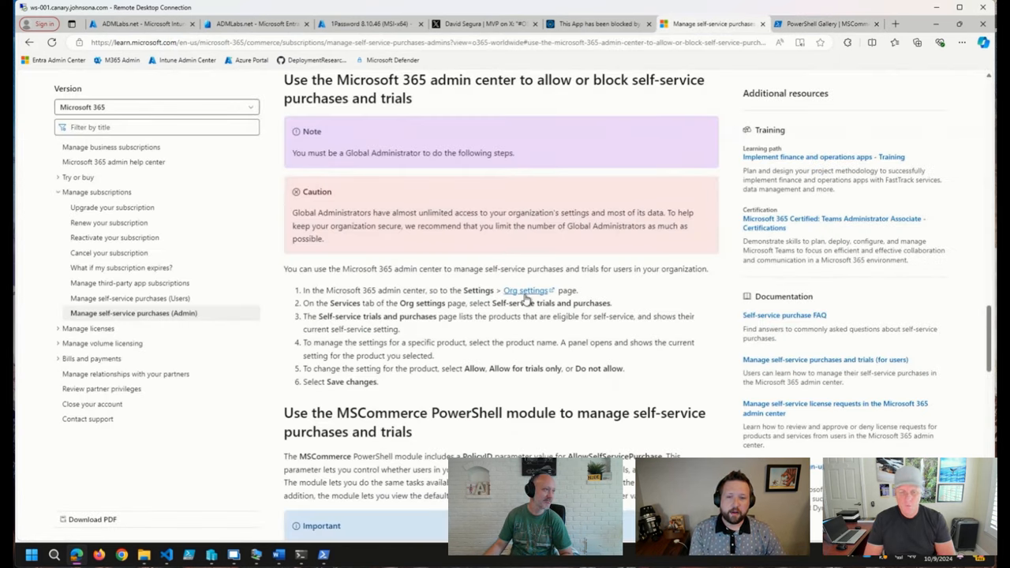
{"action": "left_click", "coordinate": [526, 290]}
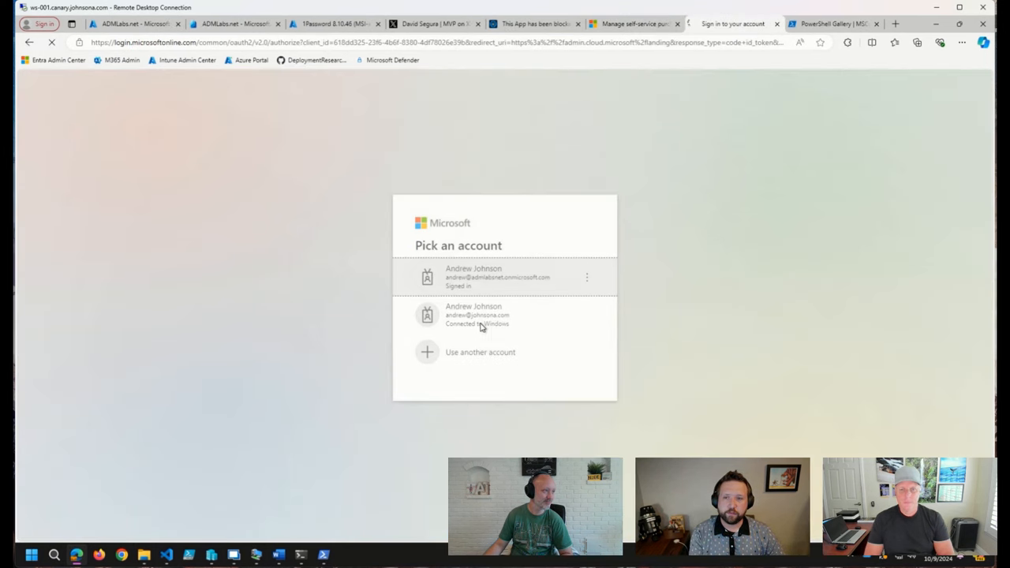
Sign in as the admin account and browse the Org settings list in the M365 admin center
{"action": "left_click", "coordinate": [497, 276]}
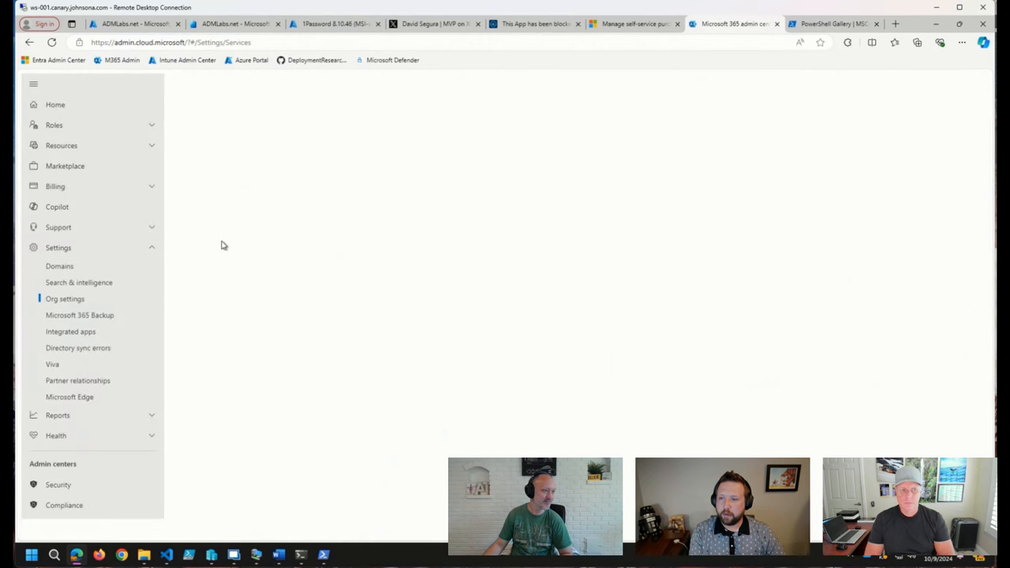
{"action": "left_click", "coordinate": [65, 298]}
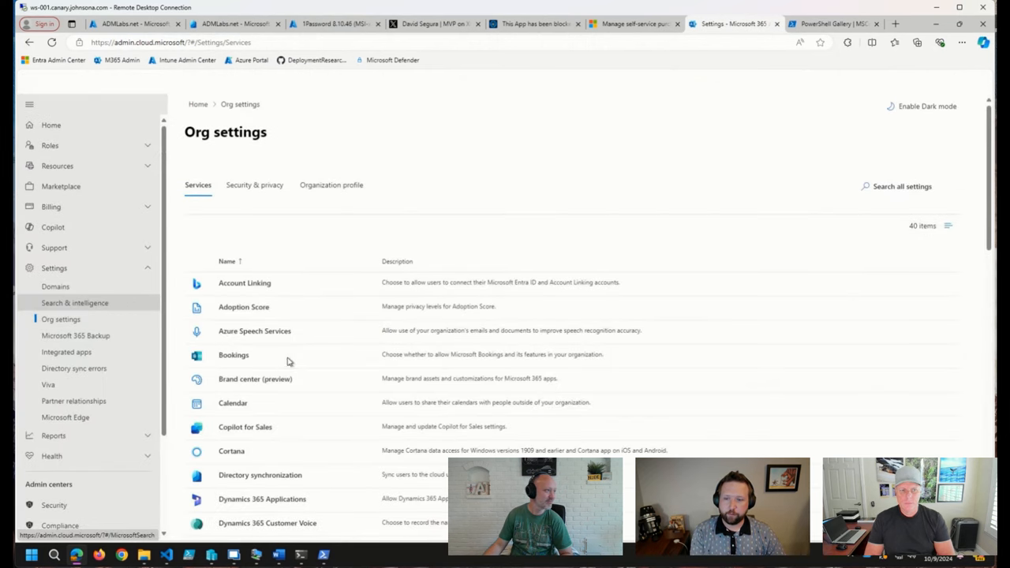
{"action": "scroll", "scroll_direction": "down", "scroll_amount": 3}
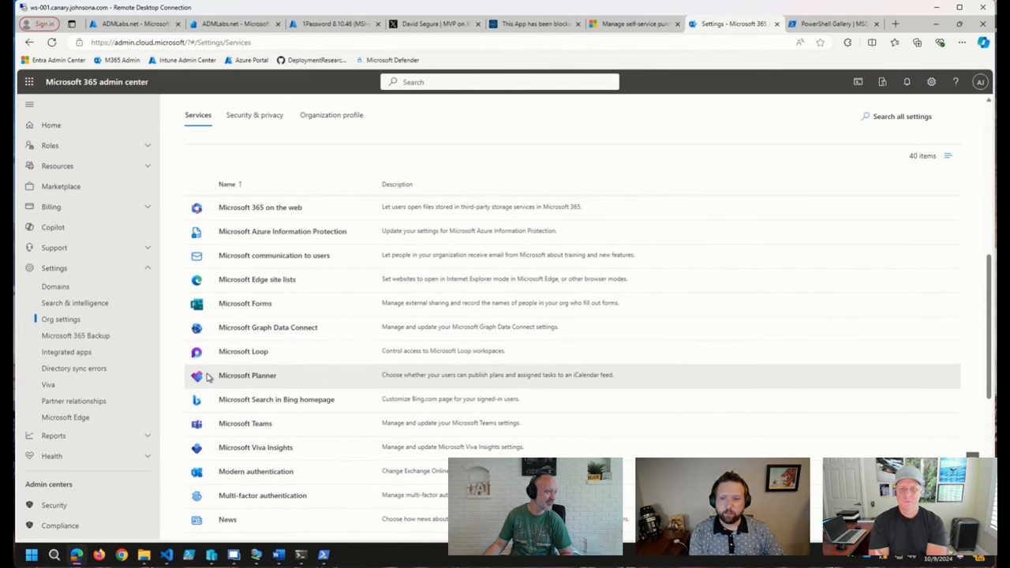
{"action": "mouse_move", "coordinate": [209, 350]}
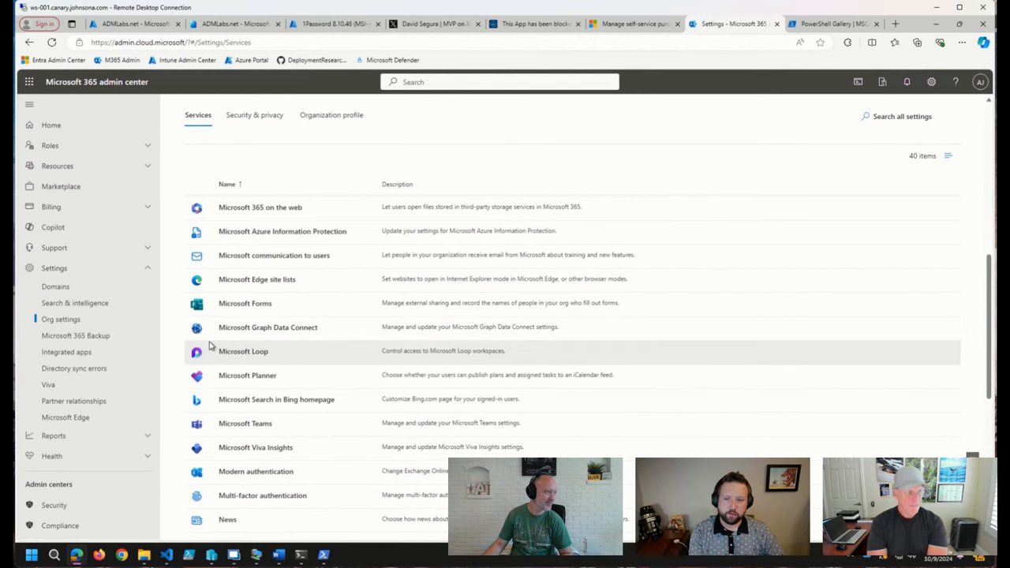
{"action": "scroll", "scroll_direction": "down", "scroll_amount": 3}
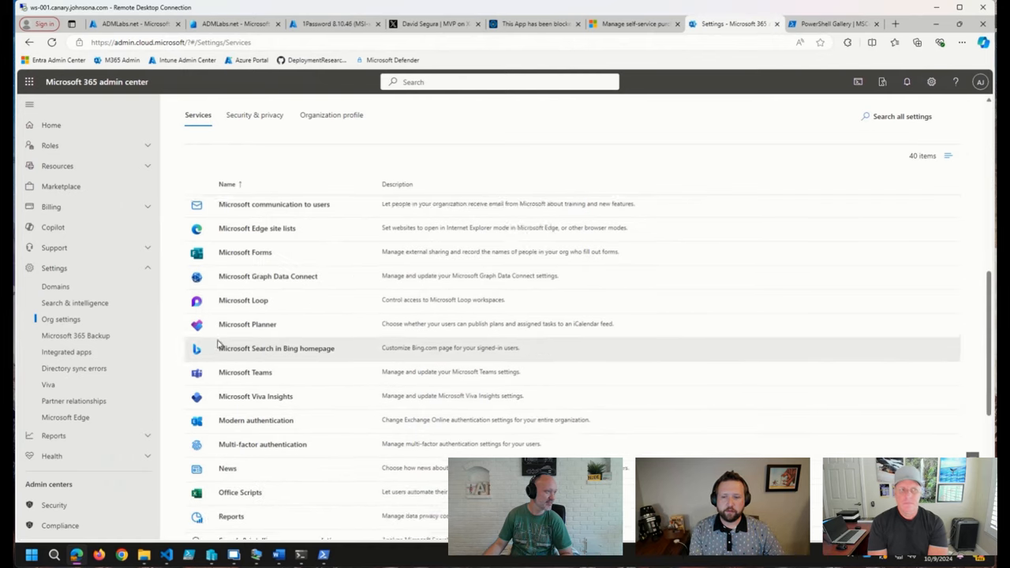
{"action": "scroll", "scroll_direction": "down", "scroll_amount": 3}
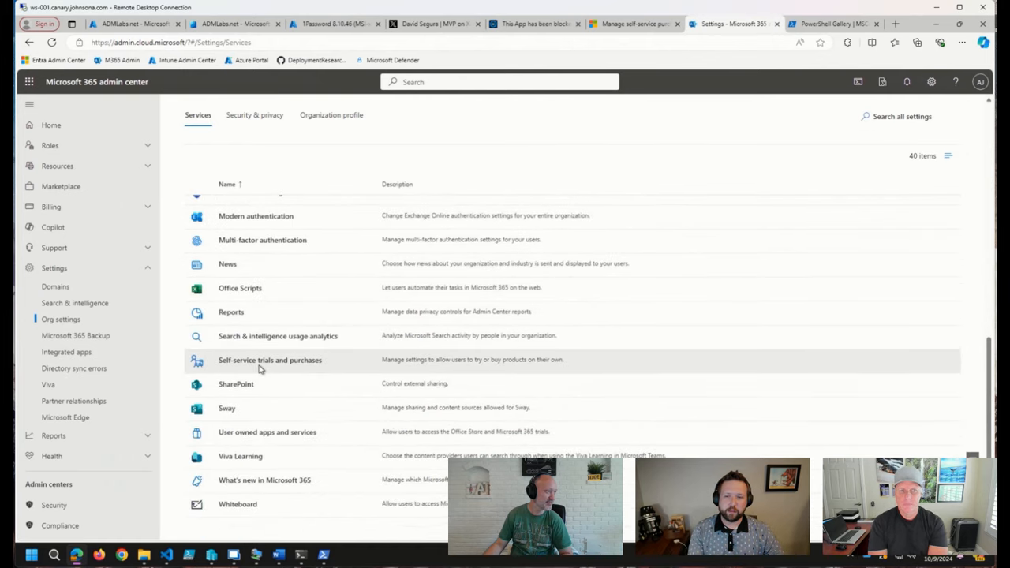
Show the Self-service trials and purchases page listing 26 products set to Allow
{"action": "left_click", "coordinate": [270, 360]}
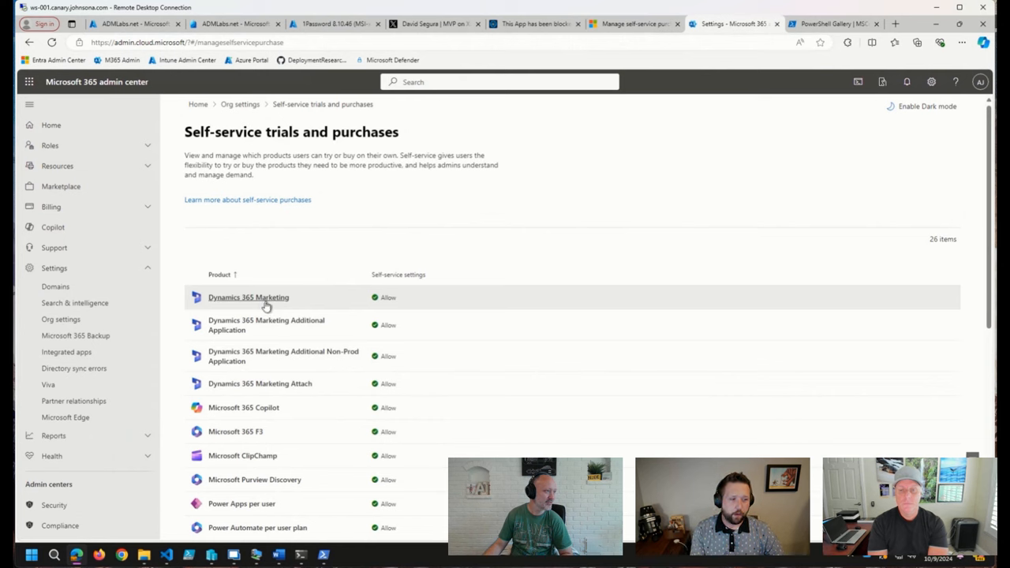
{"action": "mouse_move", "coordinate": [343, 332]}
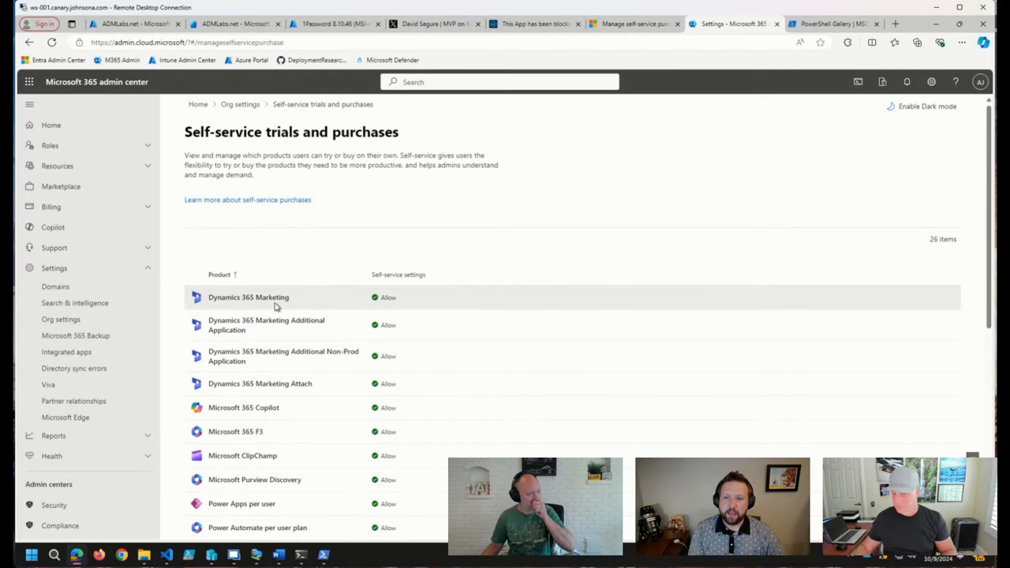
{"action": "scroll", "scroll_direction": "down", "scroll_amount": 3}
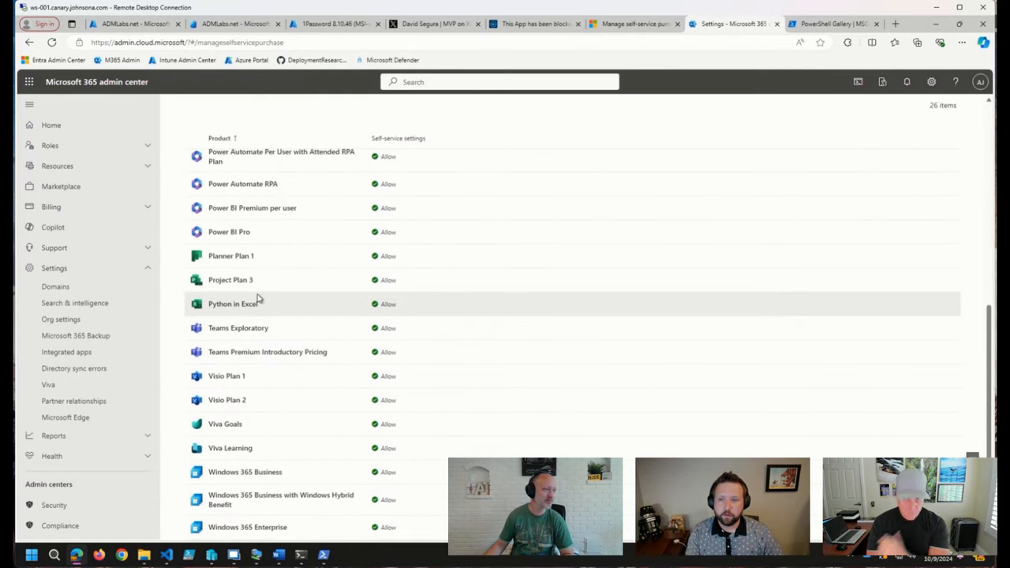
Review Planner Plan 1's self-service options, trying Do not allow and Allow trials only
{"action": "left_click", "coordinate": [230, 256]}
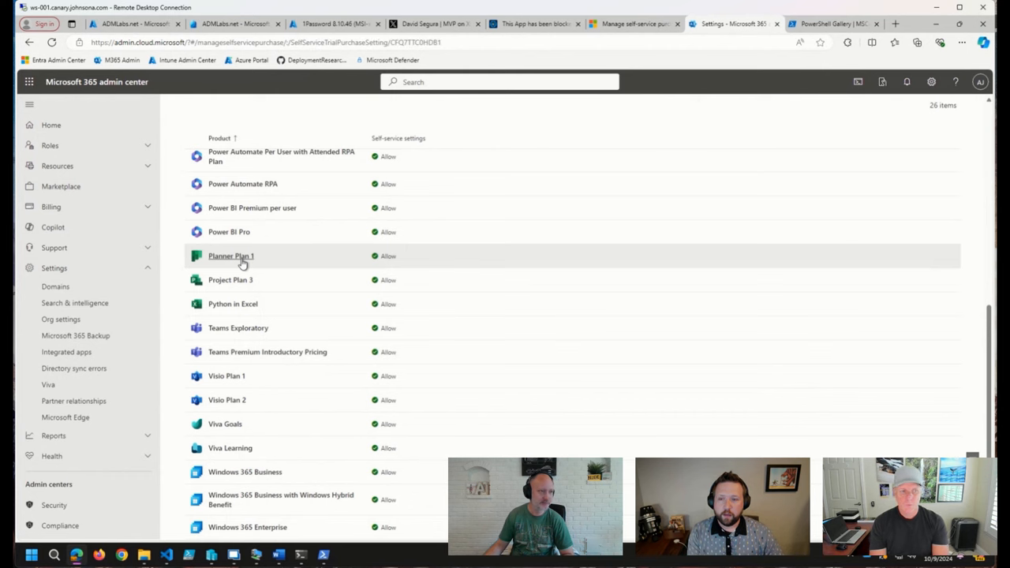
{"action": "left_click", "coordinate": [230, 256]}
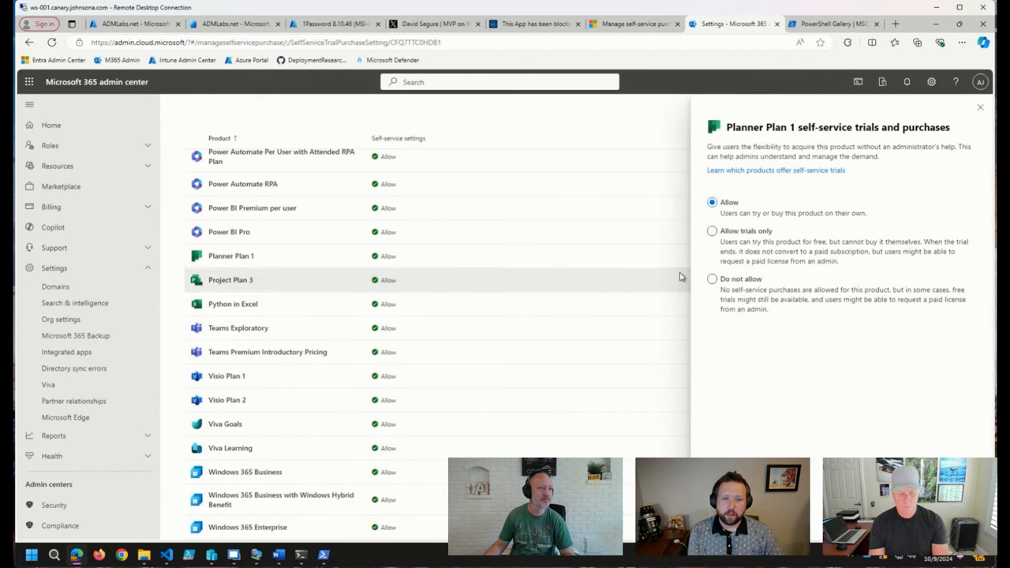
{"action": "left_click", "coordinate": [712, 278]}
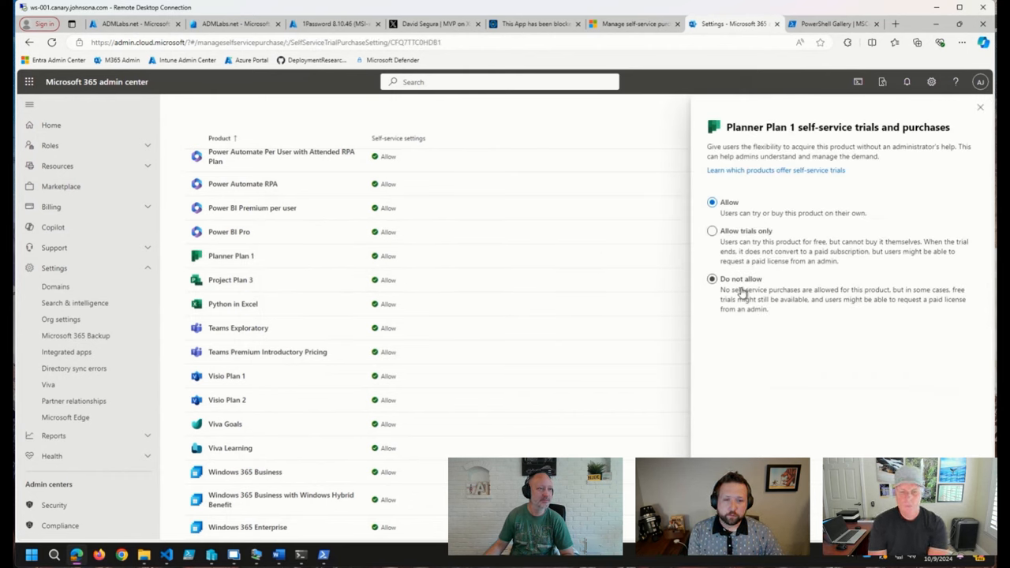
{"action": "left_click", "coordinate": [712, 231]}
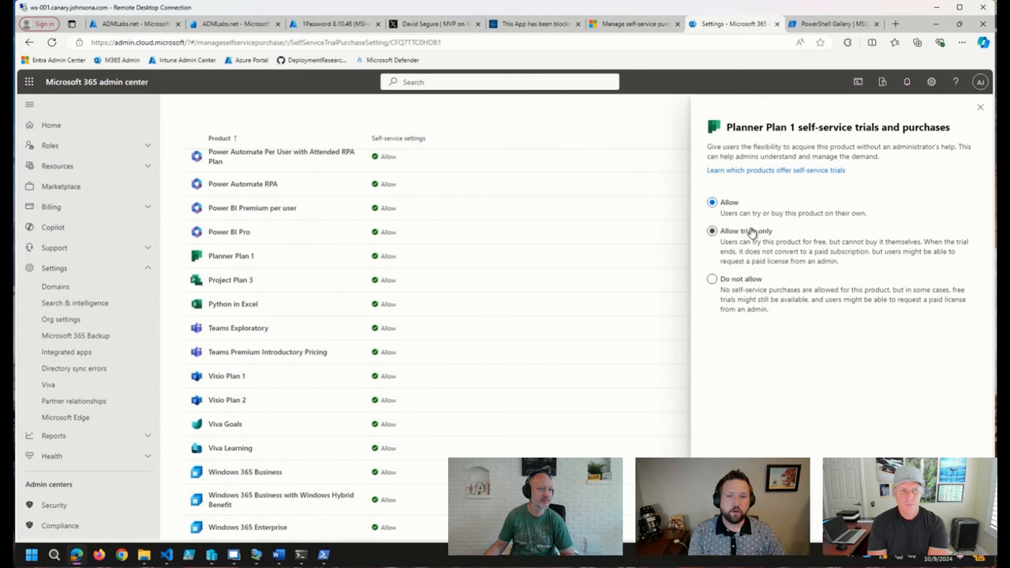
{"action": "mouse_move", "coordinate": [741, 236]}
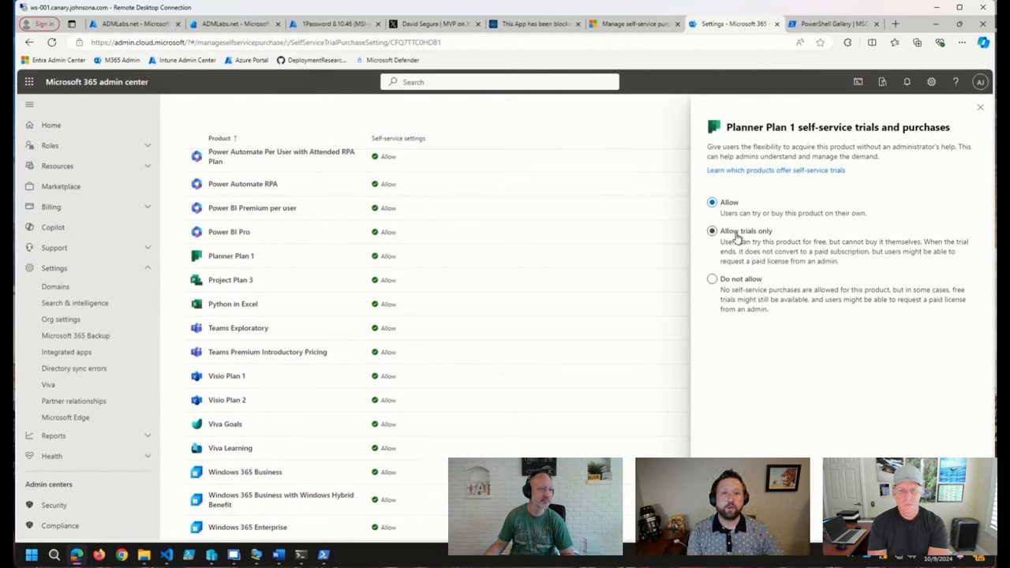
Toggle Planner Plan 1 between Allow and Allow trials only, ending on Allow
{"action": "left_click", "coordinate": [711, 202]}
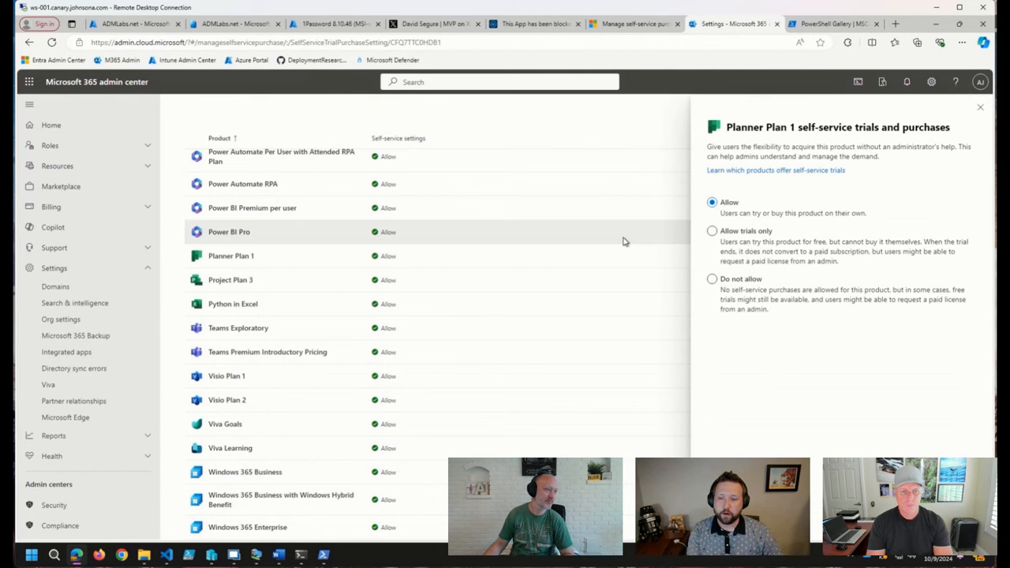
{"action": "mouse_move", "coordinate": [497, 297]}
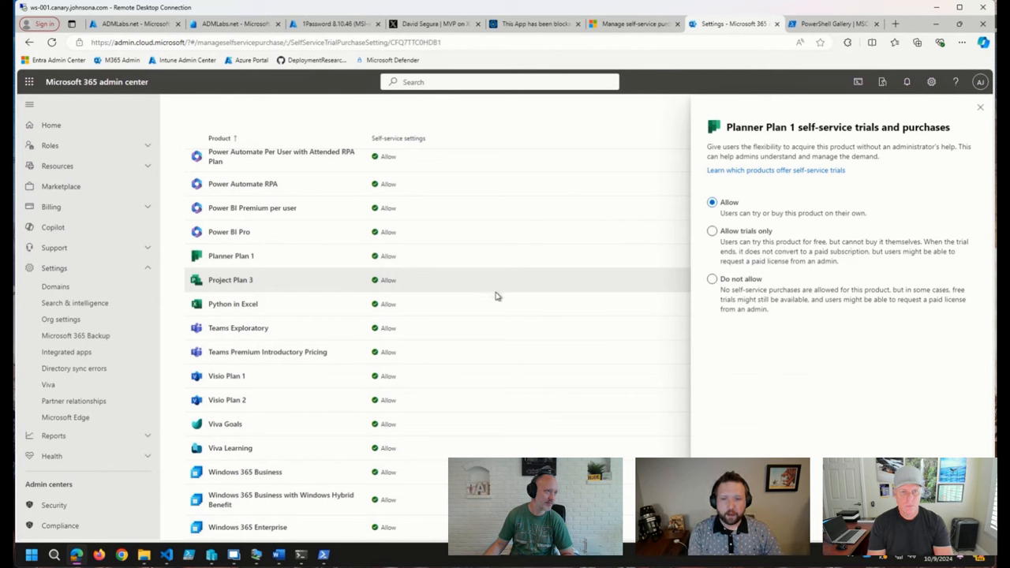
{"action": "mouse_move", "coordinate": [493, 303]}
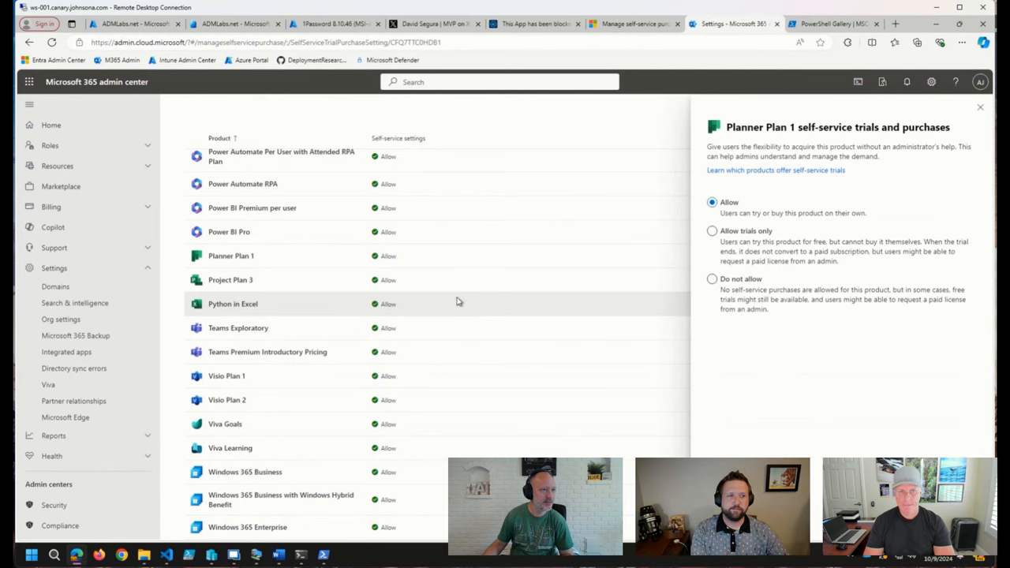
{"action": "left_click", "coordinate": [712, 230]}
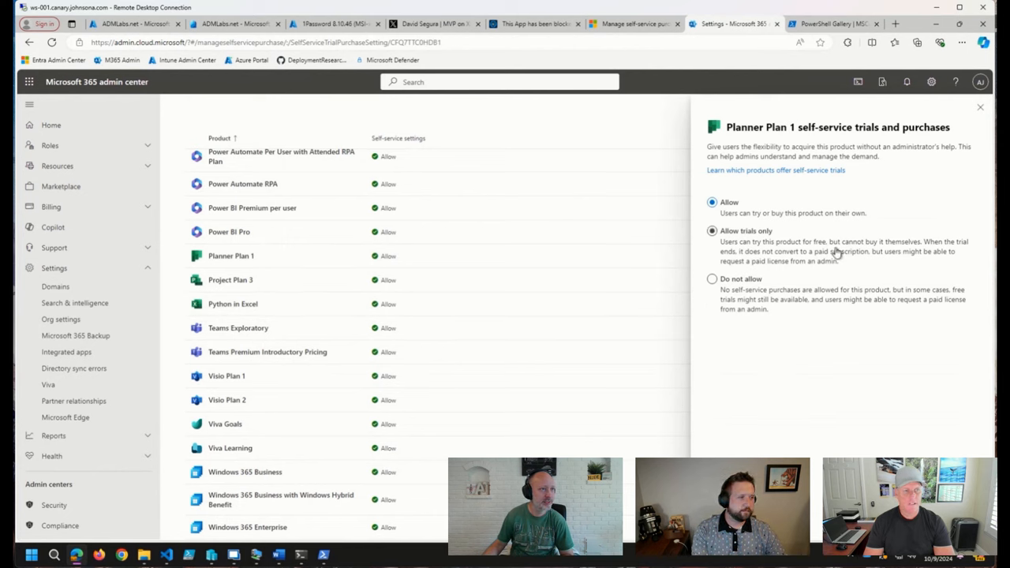
{"action": "left_click", "coordinate": [712, 202]}
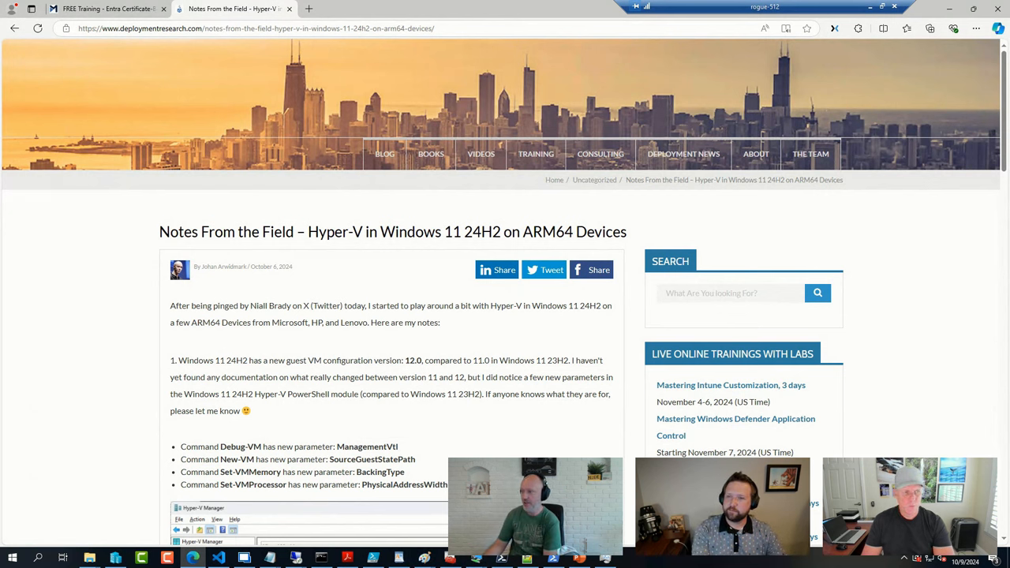
{"action": "mouse_move", "coordinate": [414, 275]}
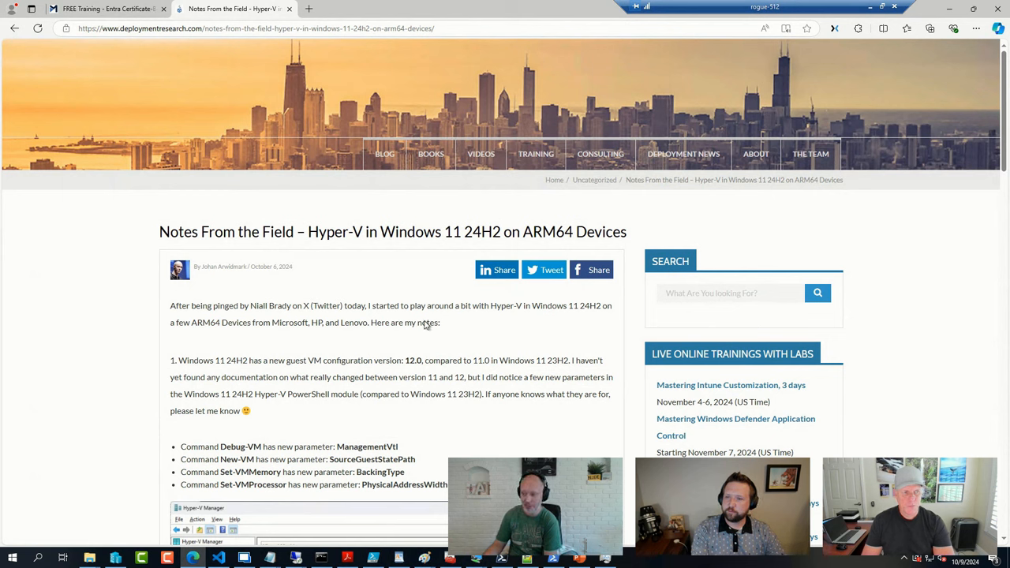
{"action": "mouse_move", "coordinate": [347, 426]}
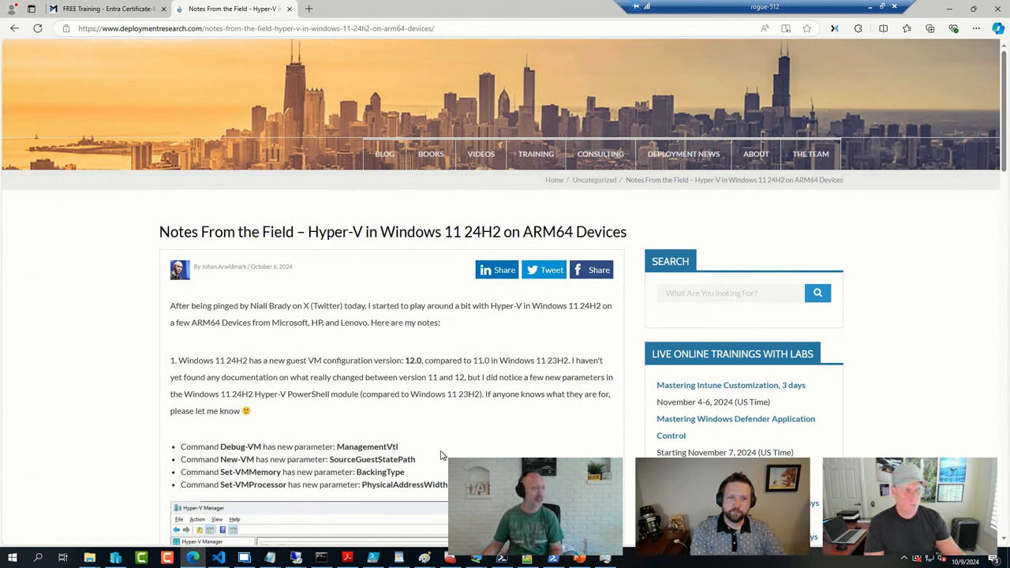
{"action": "mouse_move", "coordinate": [556, 458]}
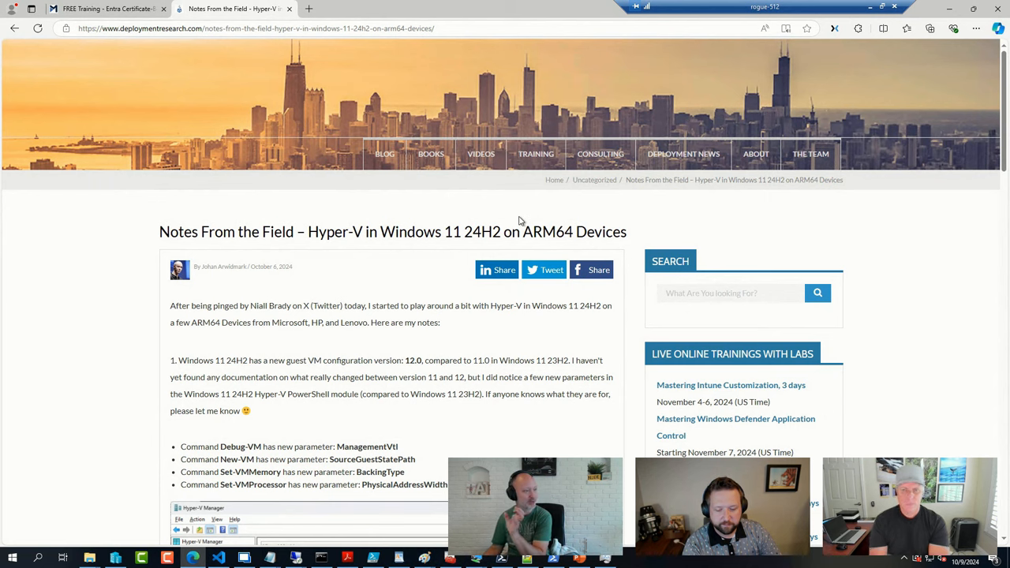
{"action": "mouse_move", "coordinate": [537, 281]}
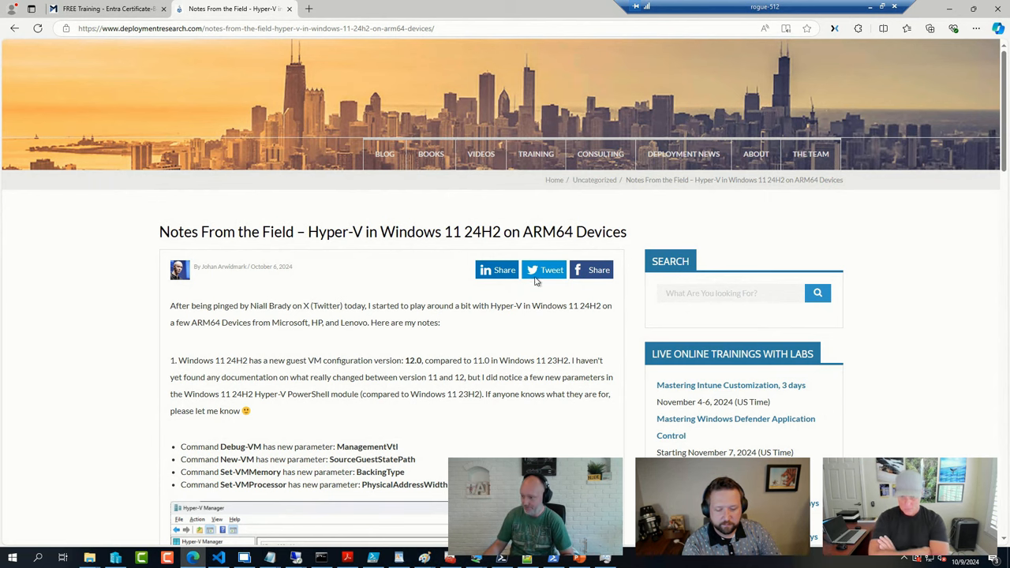
{"action": "mouse_move", "coordinate": [385, 410]}
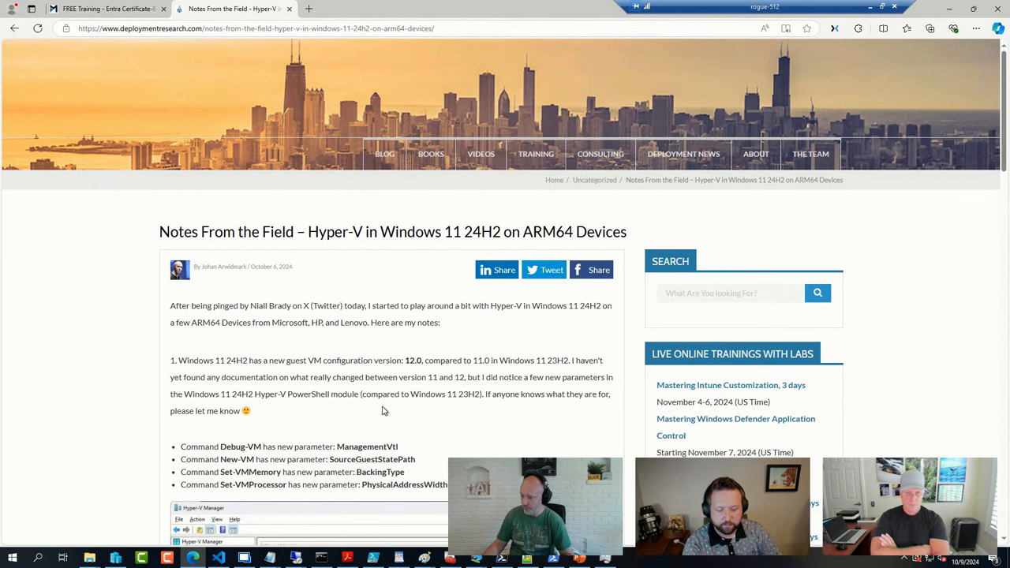
Scroll past the saved-state restore error and highlight the note that WinNAT now supports ARM
{"action": "scroll", "scroll_direction": "down", "scroll_amount": 3}
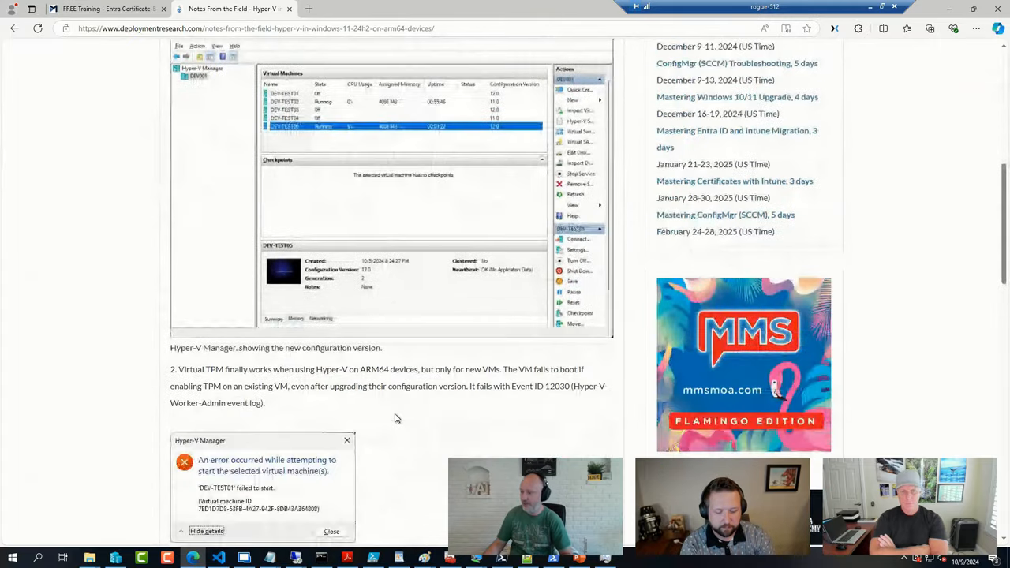
{"action": "mouse_move", "coordinate": [399, 420]}
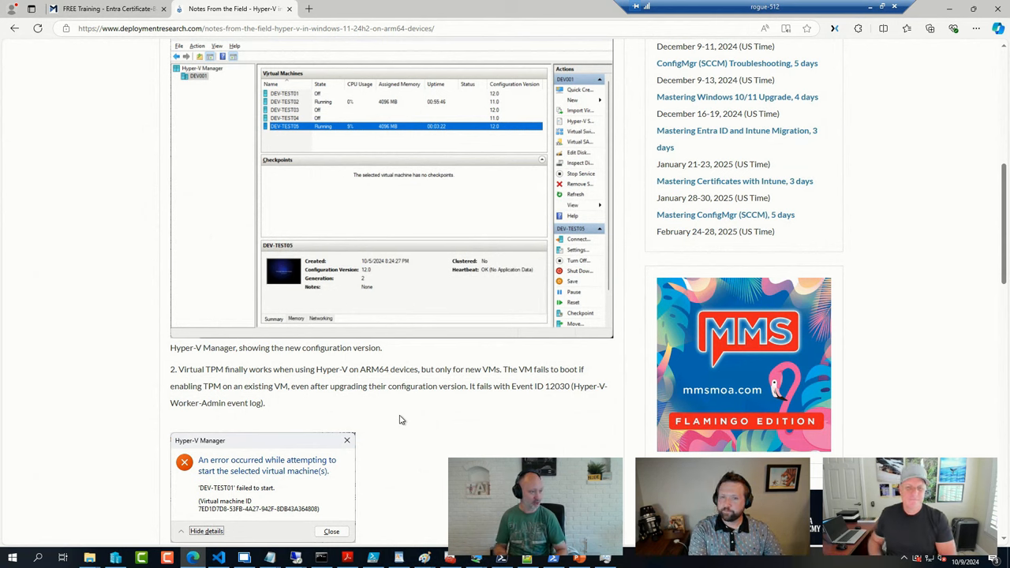
{"action": "scroll", "scroll_direction": "down", "scroll_amount": 3}
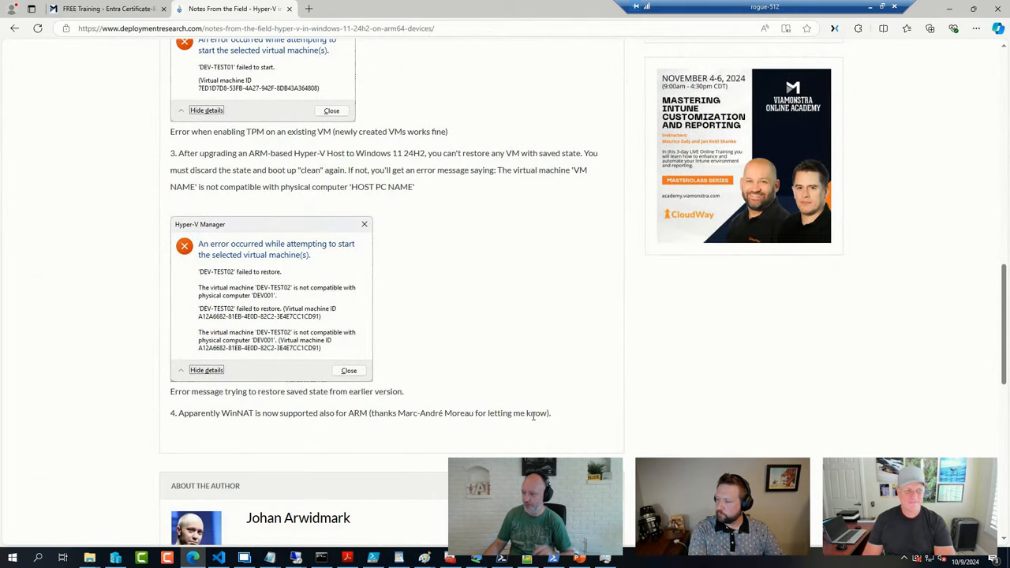
{"action": "mouse_move", "coordinate": [371, 423]}
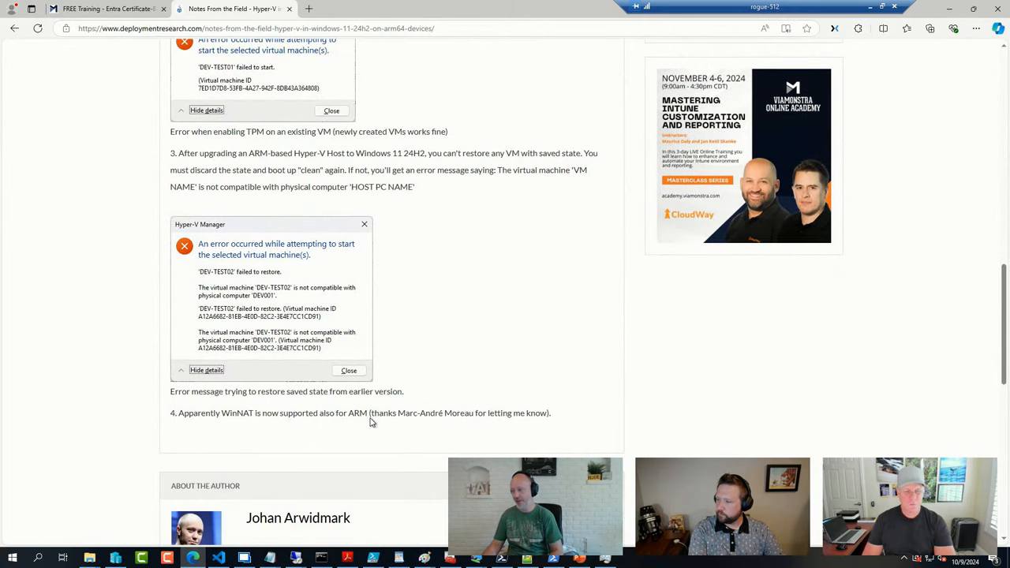
{"action": "mouse_move", "coordinate": [230, 425]}
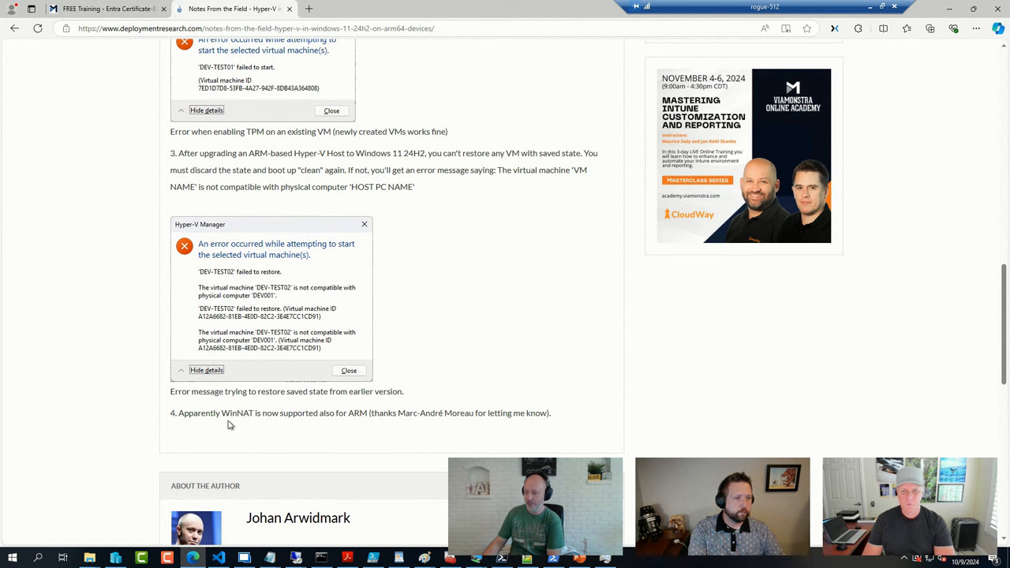
{"action": "double_click", "coordinate": [237, 413]}
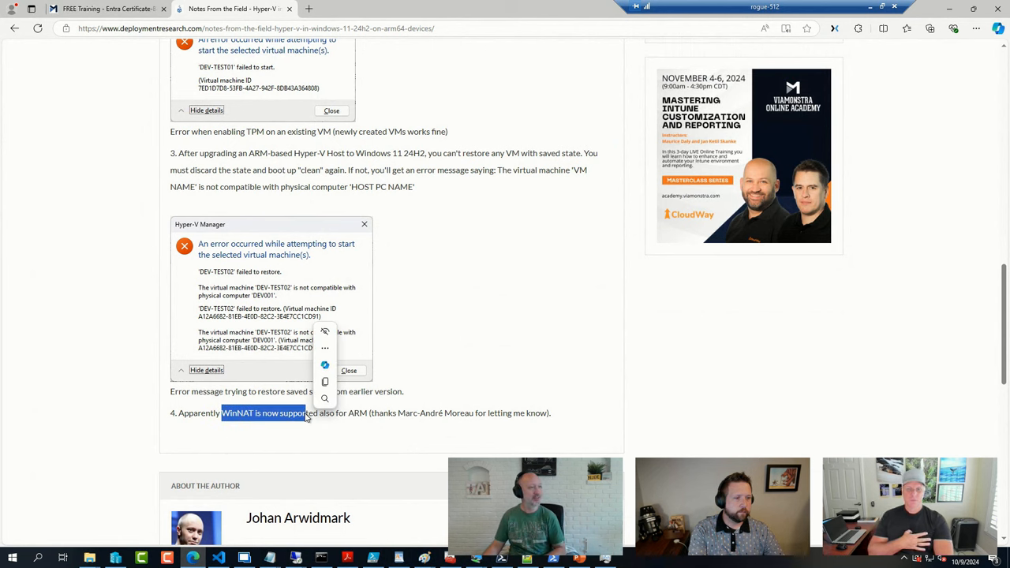